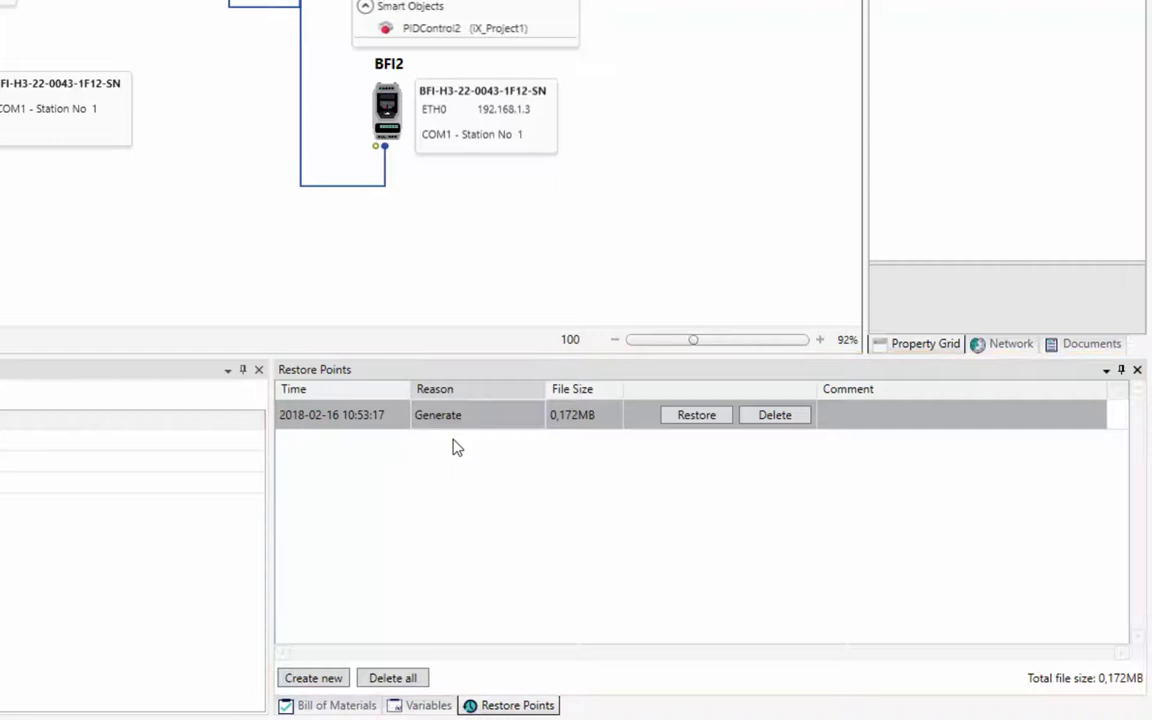
pyautogui.moveTo(444, 480)
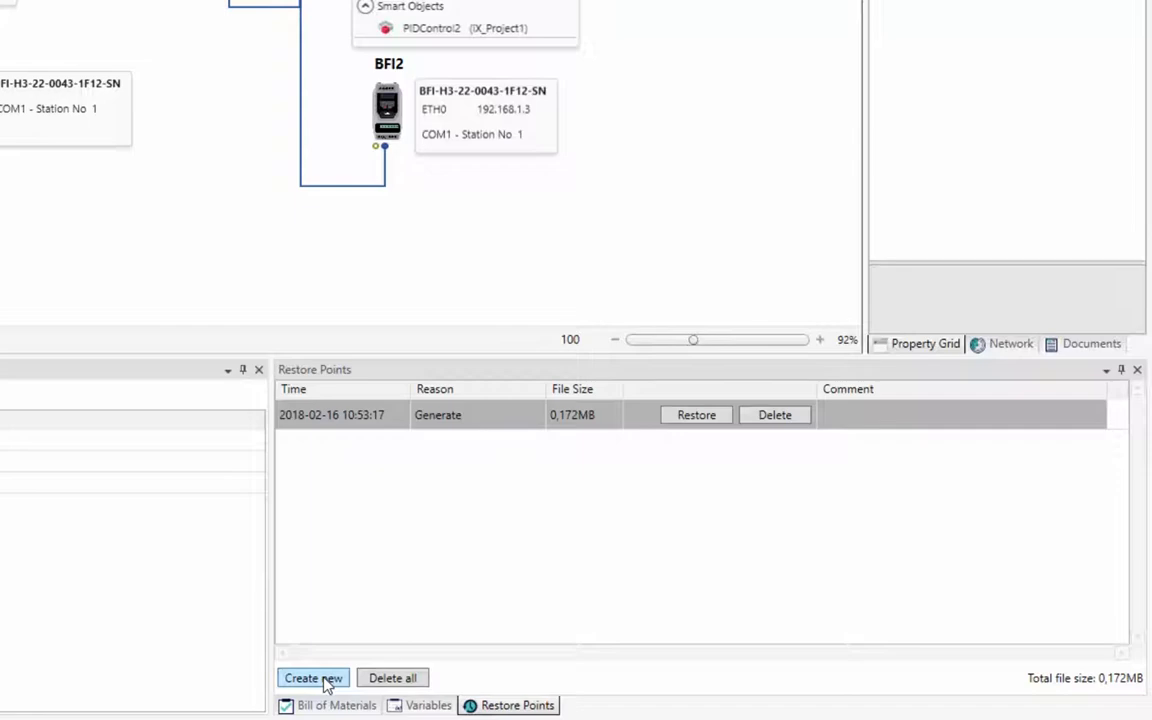
# Create restore point RestorePoint1 with the comment 'Backup of applications'
pyautogui.click(312, 678)
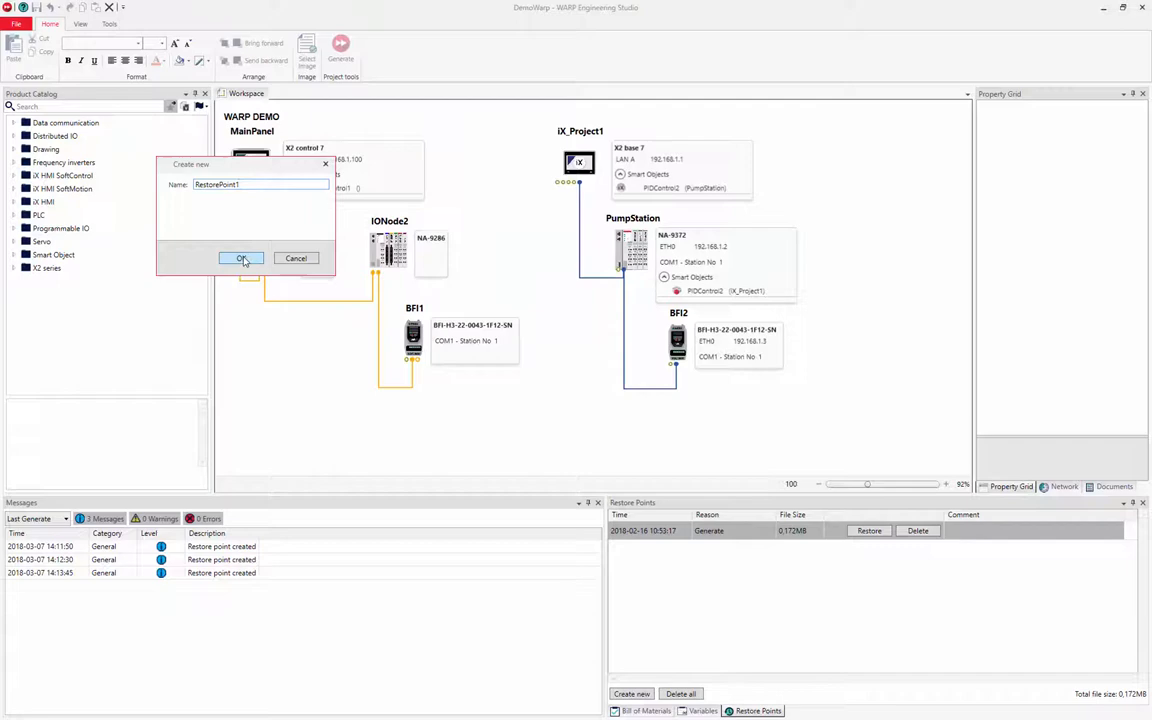
pyautogui.click(240, 258)
pyautogui.write('Backup')
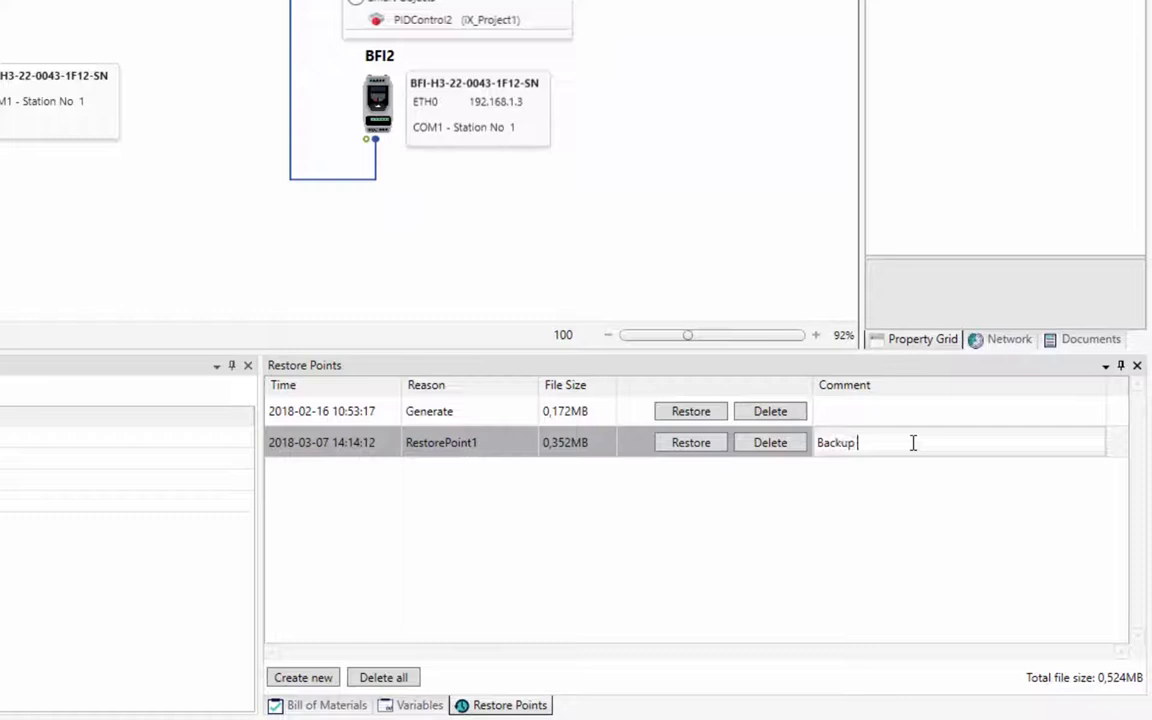
pyautogui.write('of applications')
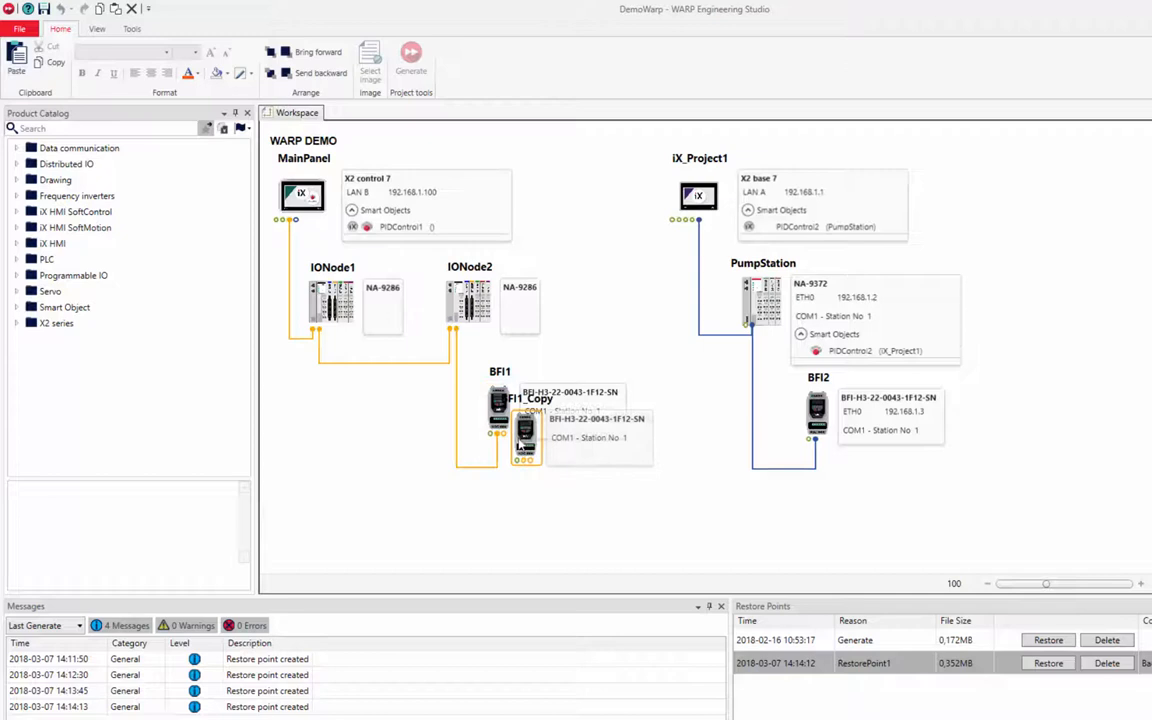
# Place a copy of frequency inverter BFI1 below it as BFI3 on the fieldbus line
pyautogui.moveTo(524, 436); pyautogui.dragTo(584, 508)
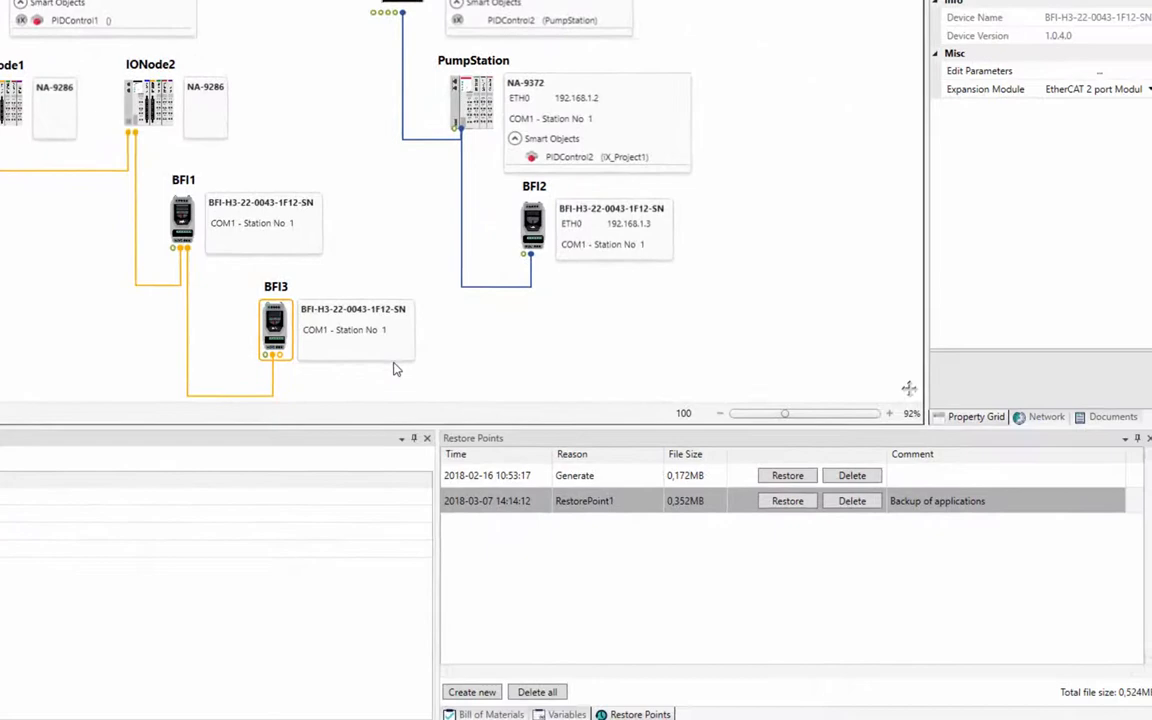
# Create restore point RestorePoint2 with the comment 'Added frequency inverter'
pyautogui.click(472, 692)
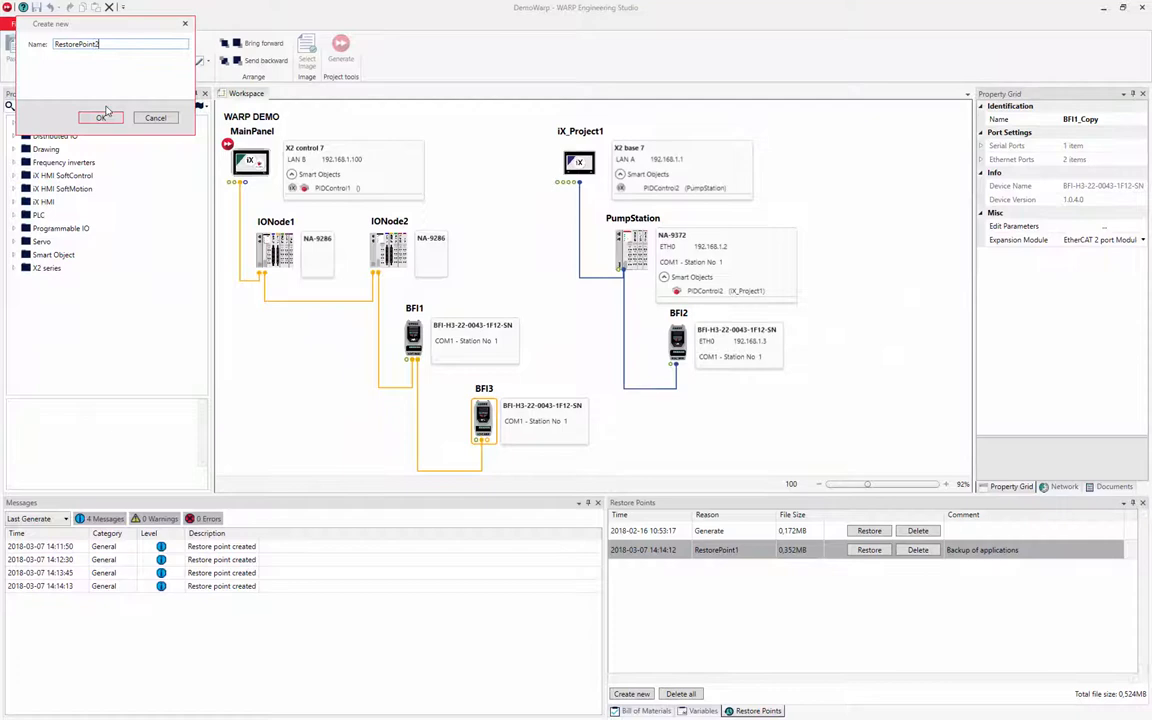
pyautogui.click(100, 116)
pyautogui.write('Added')
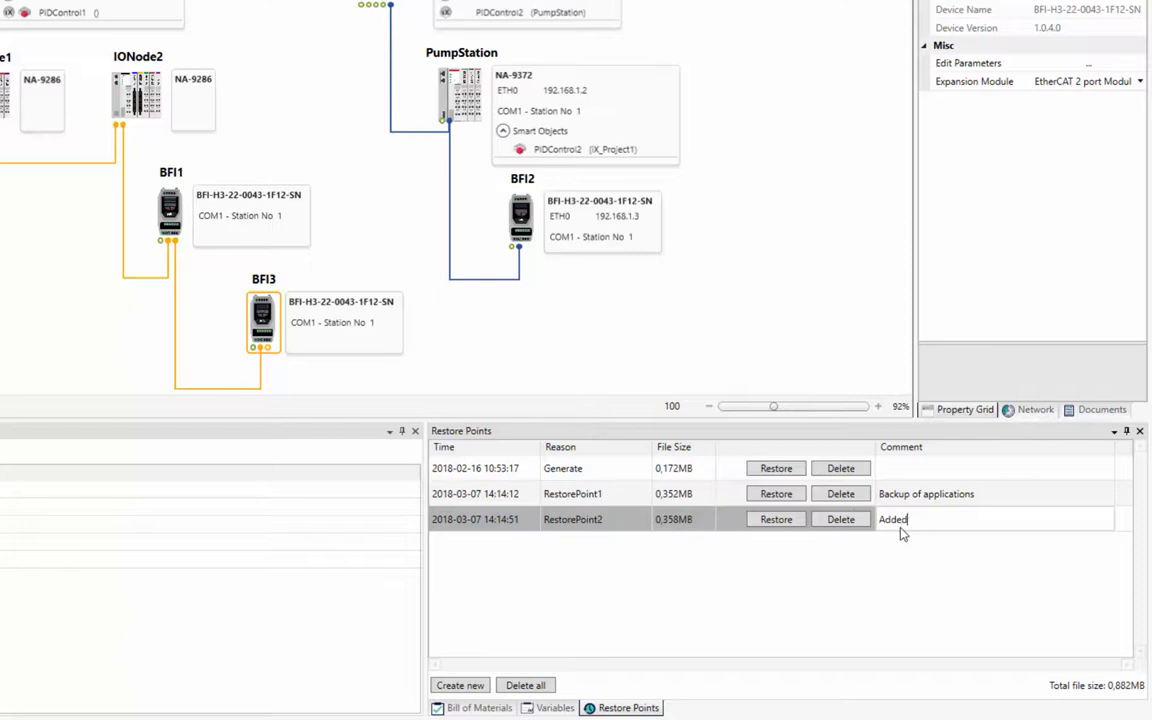
pyautogui.write('frequency inve')
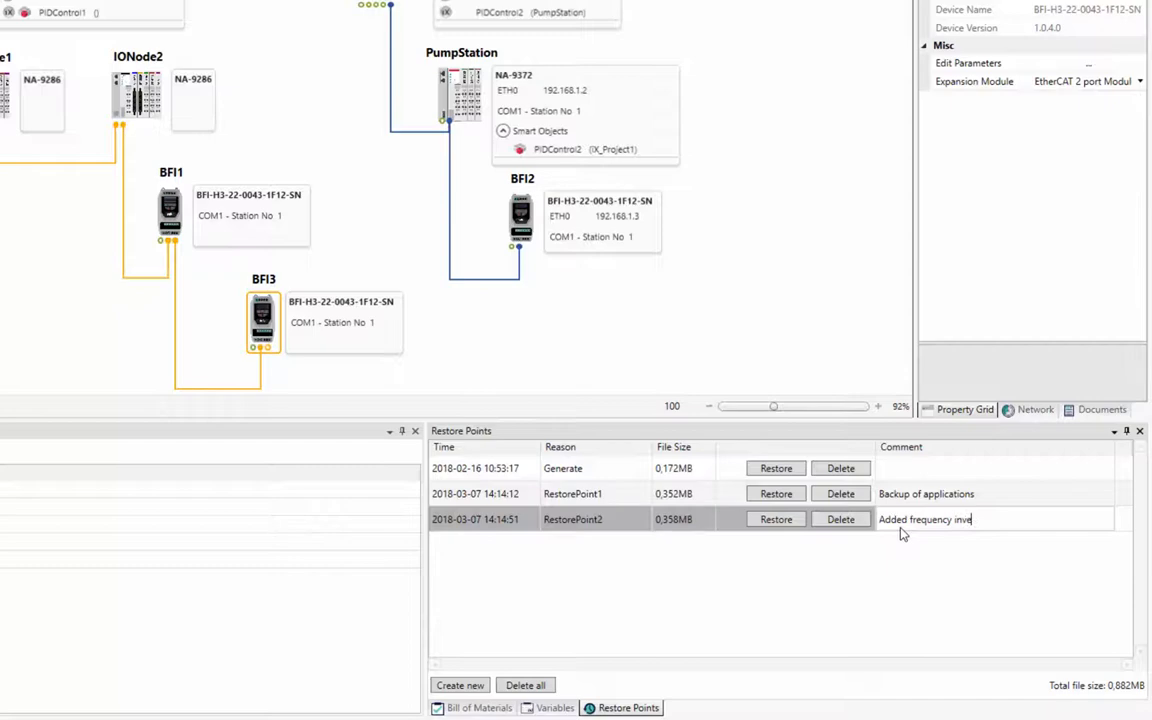
pyautogui.click(776, 492)
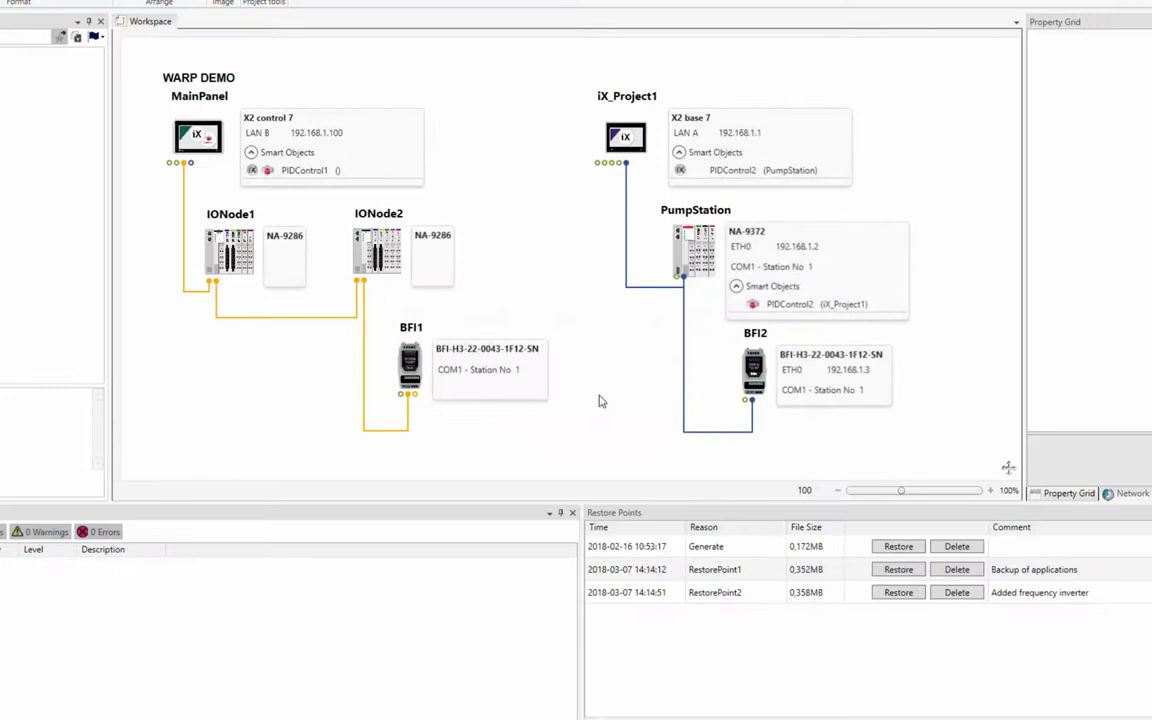
# Restore the project to RestorePoint2, bringing BFI3 back beneath BFI1
pyautogui.click(896, 592)
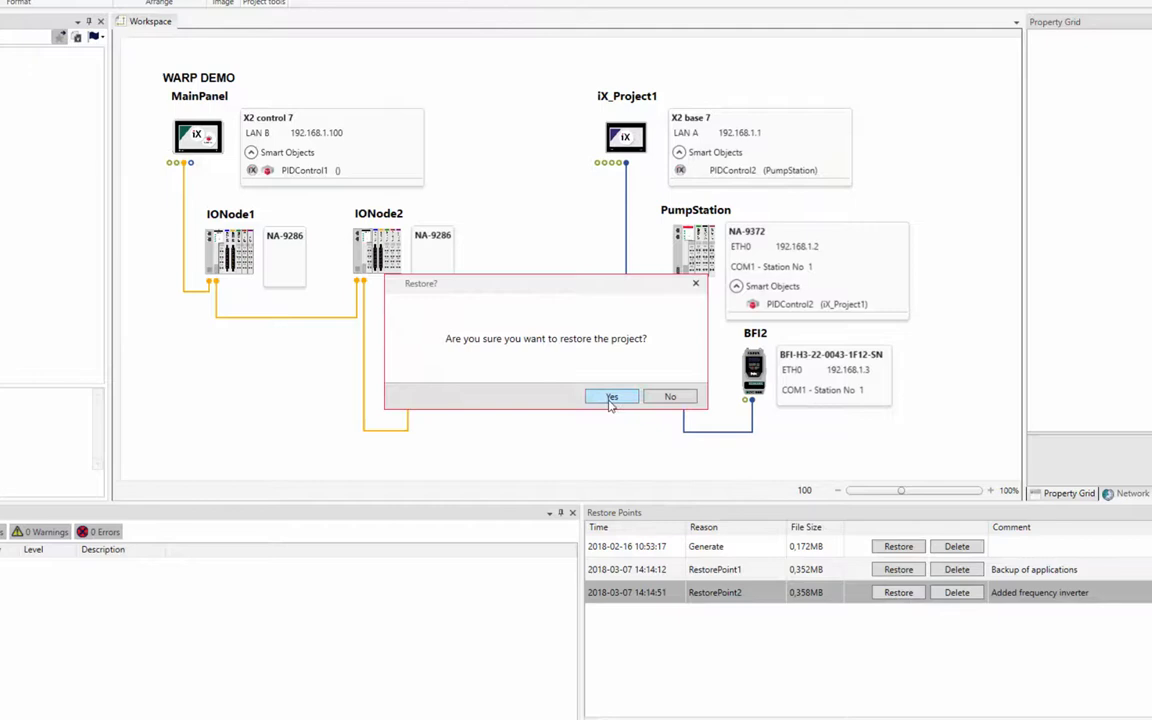
pyautogui.click(612, 396)
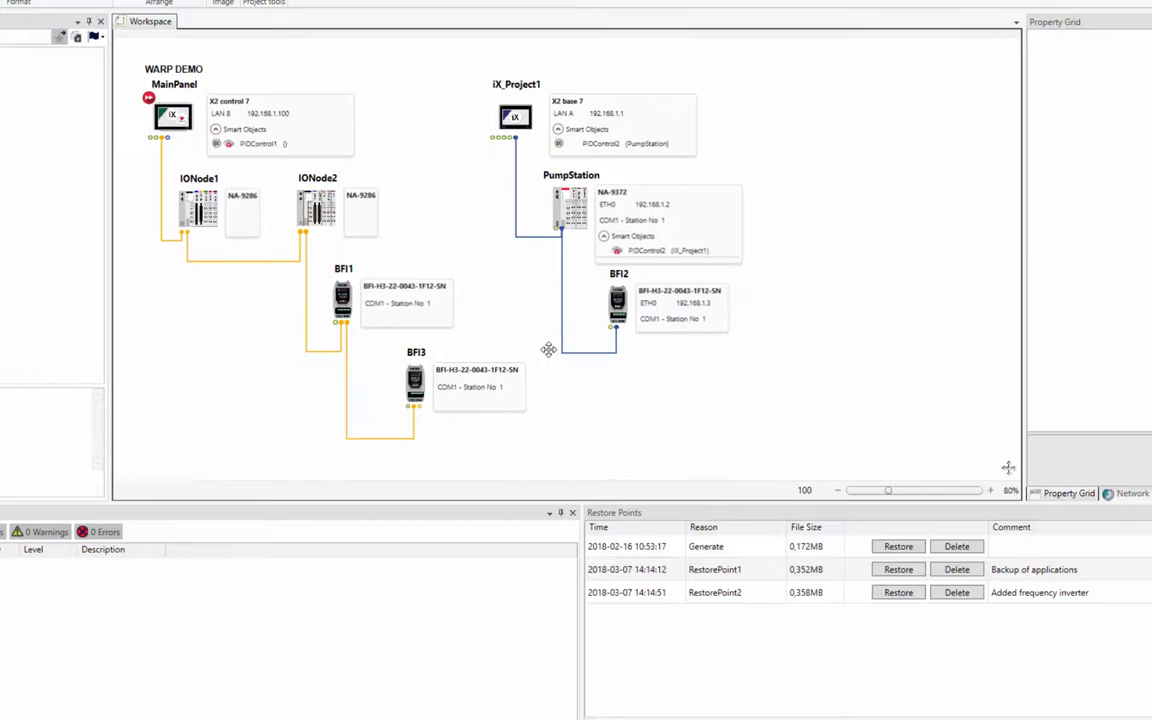